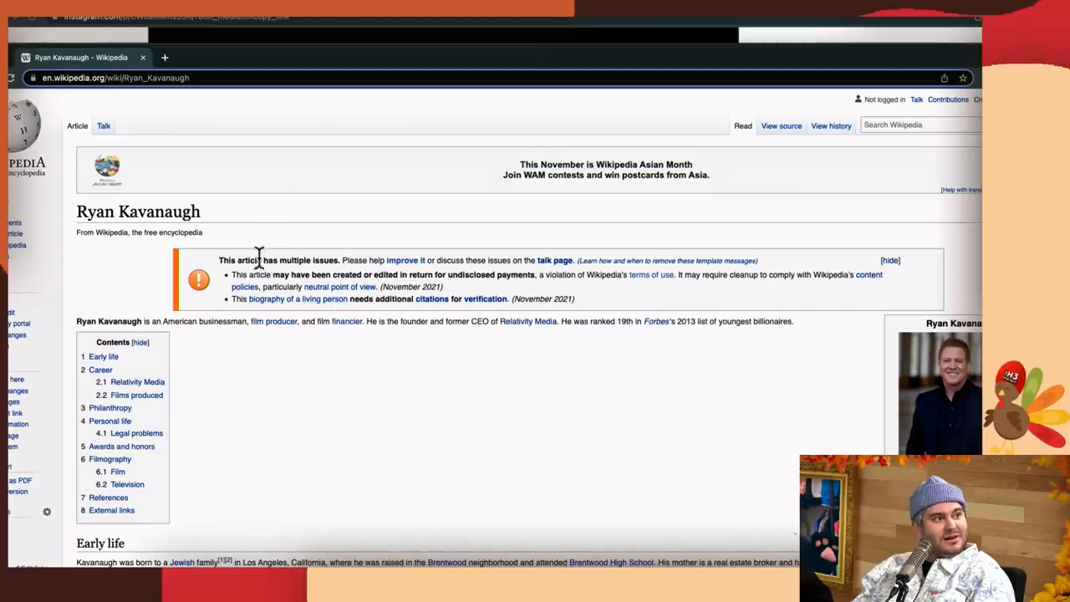
pyautogui.moveTo(463, 259)
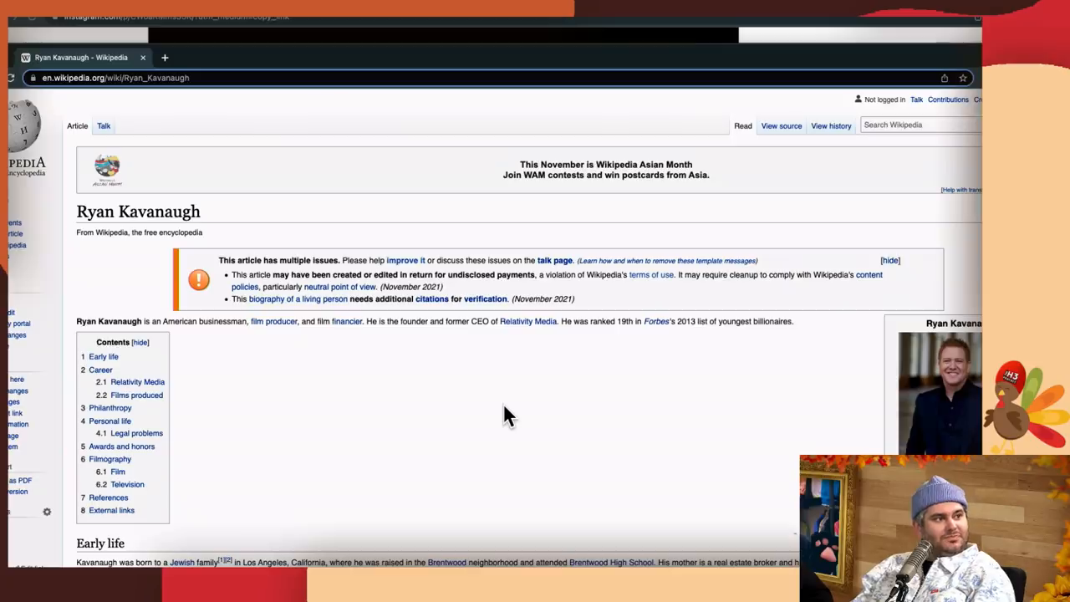
# Scroll past the contents box through Early life to the Relativity Media career paragraphs
pyautogui.scroll(-3)
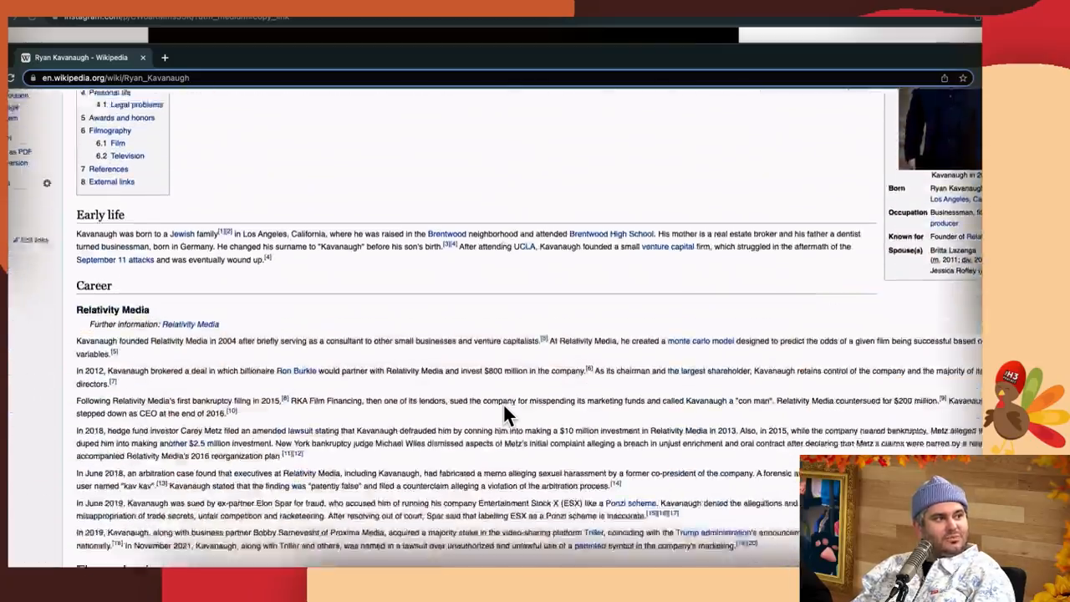
pyautogui.scroll(-3)
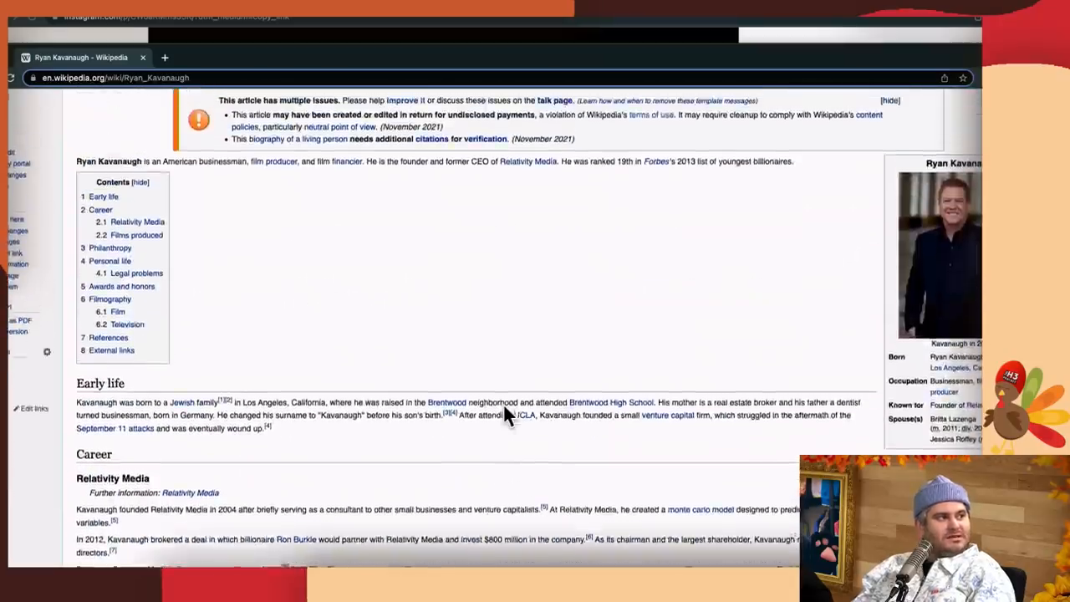
pyautogui.scroll(-3)
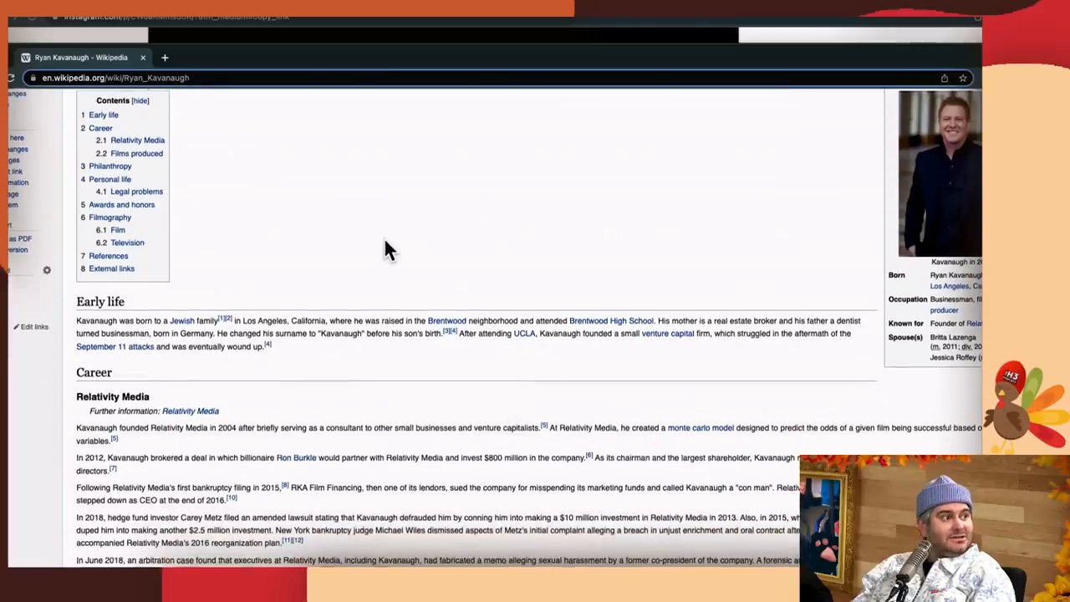
pyautogui.scroll(-3)
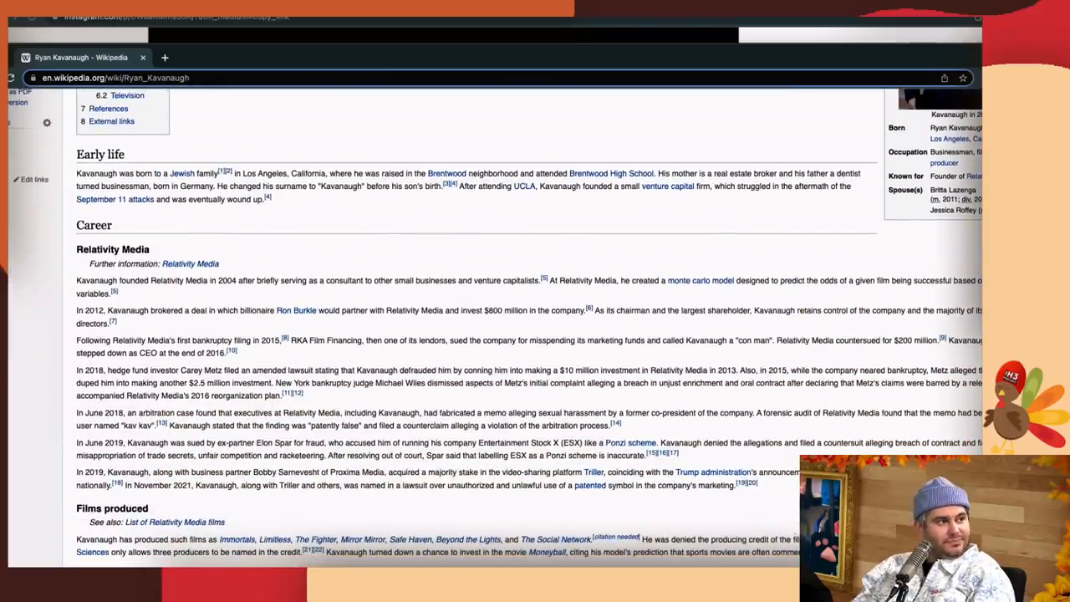
pyautogui.moveTo(138, 309)
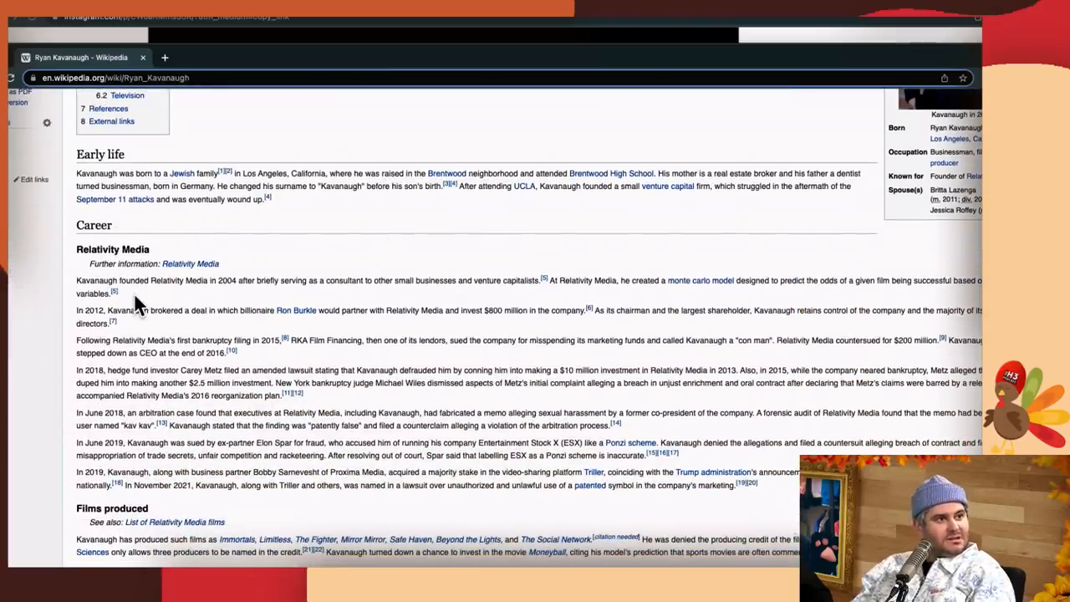
pyautogui.moveTo(444, 336)
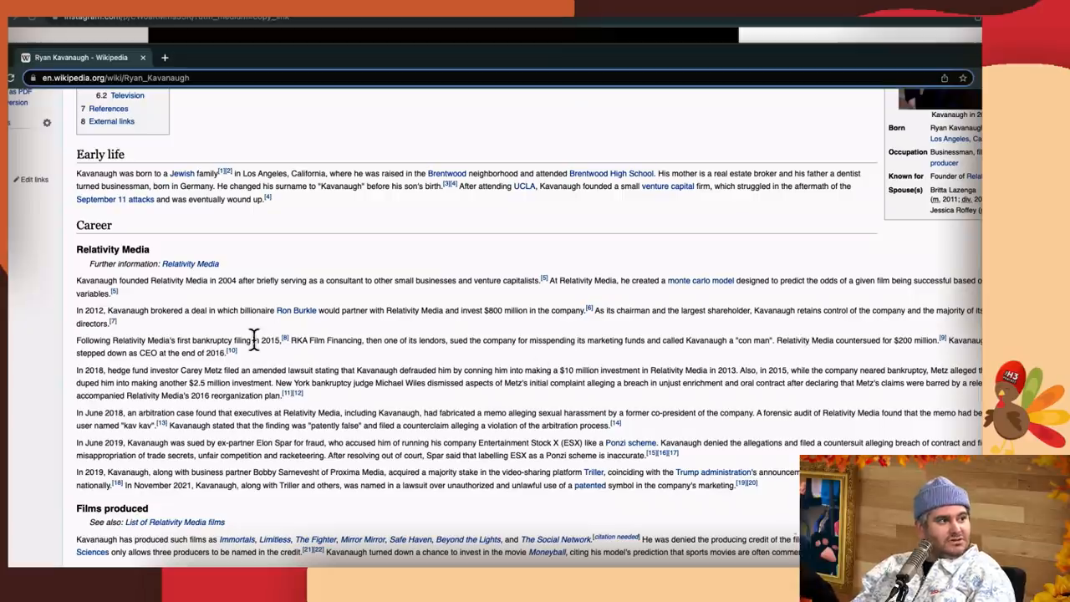
pyautogui.moveTo(218, 336)
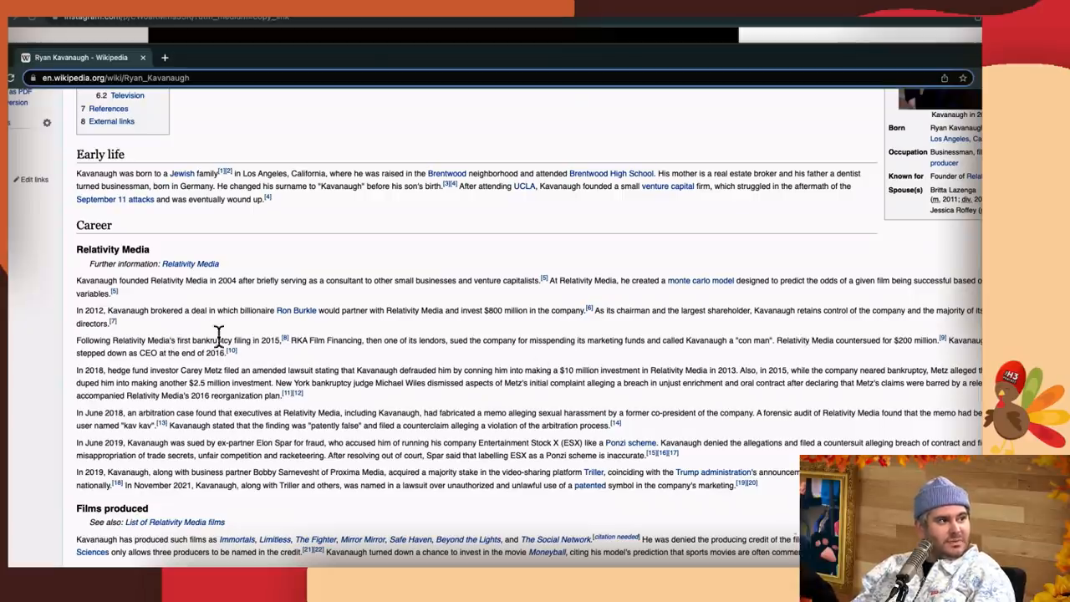
pyautogui.moveTo(343, 343)
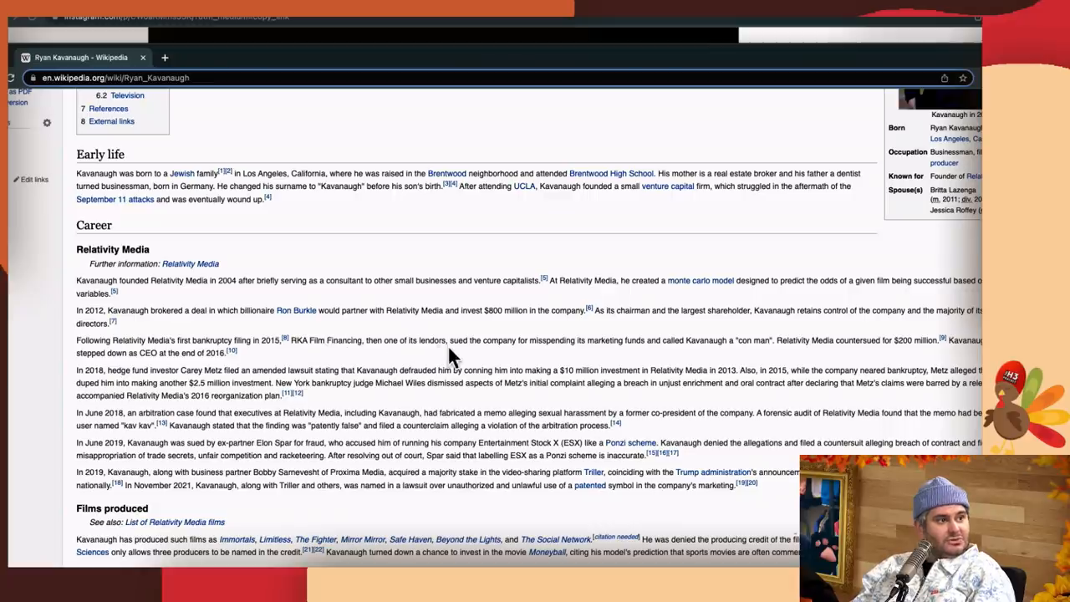
pyautogui.moveTo(556, 344)
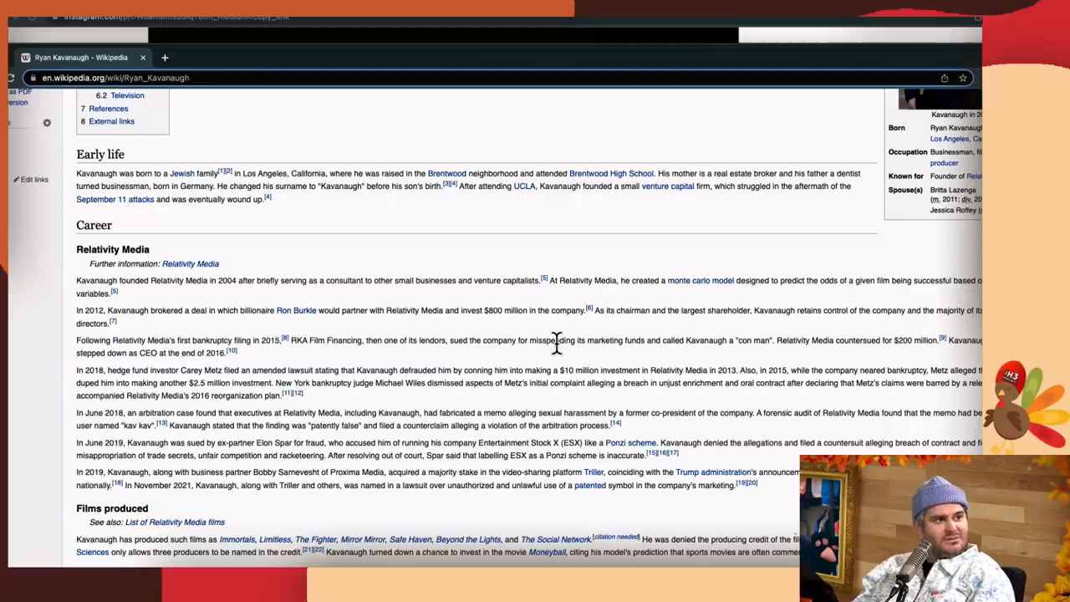
pyautogui.moveTo(756, 339)
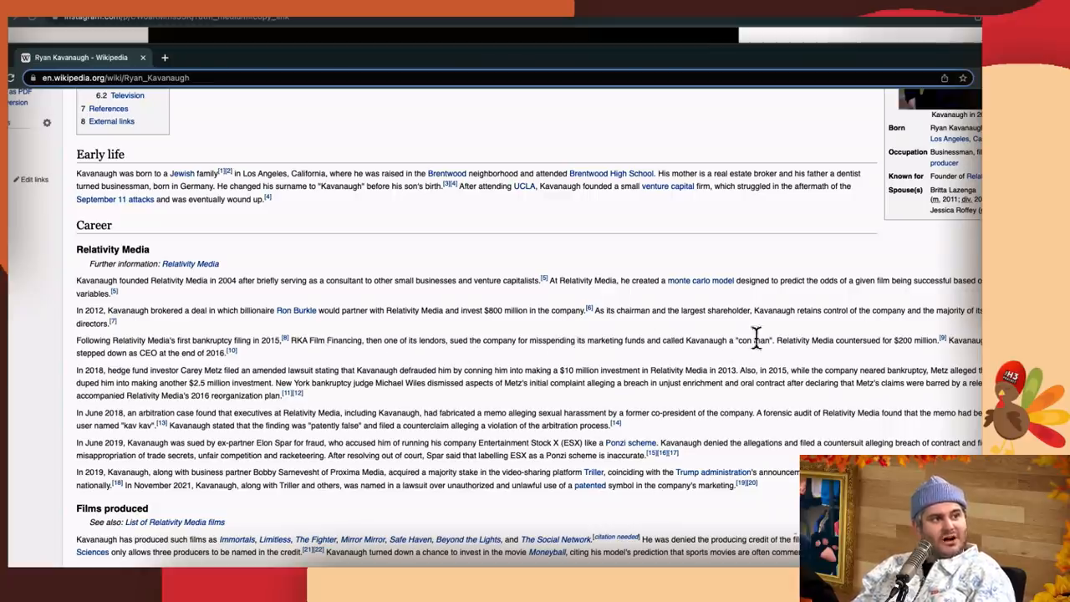
pyautogui.doubleClick(752, 340)
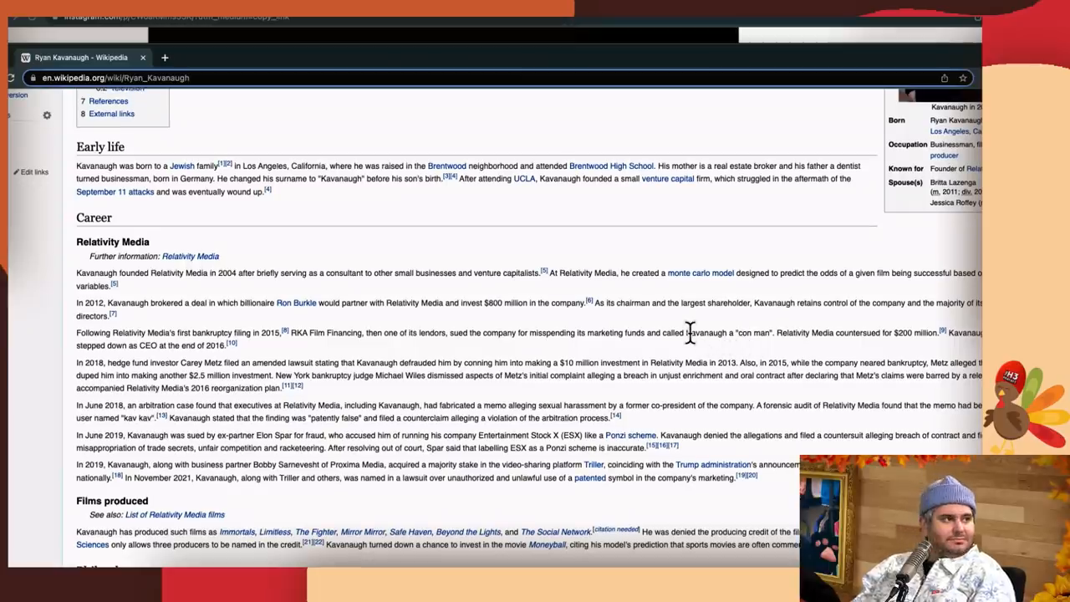
# Read down through Relativity Media to Films produced, Philanthropy and Personal life
pyautogui.scroll(-3)
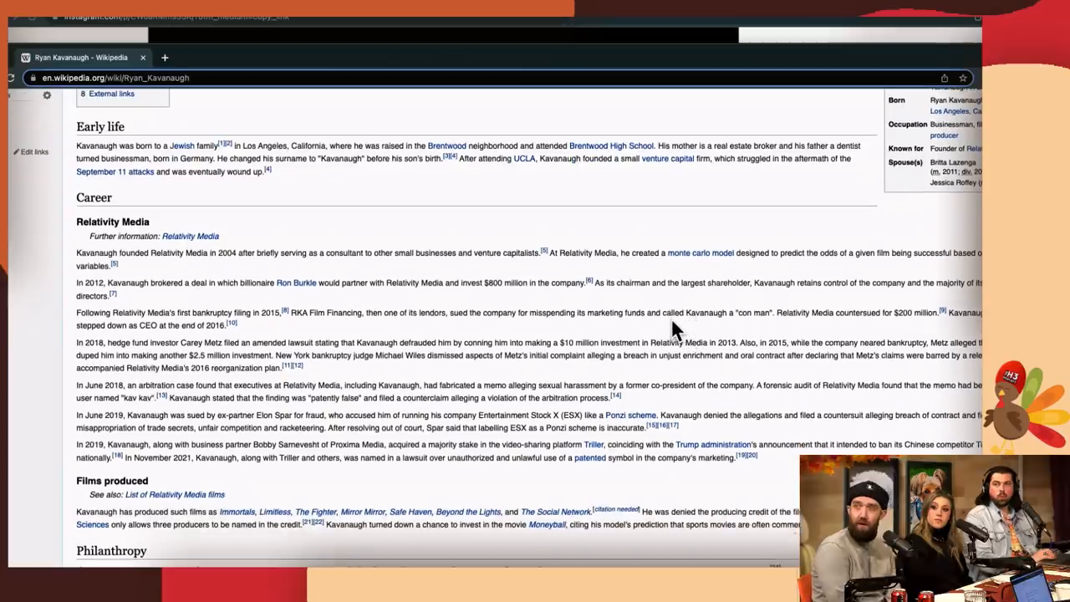
pyautogui.scroll(-3)
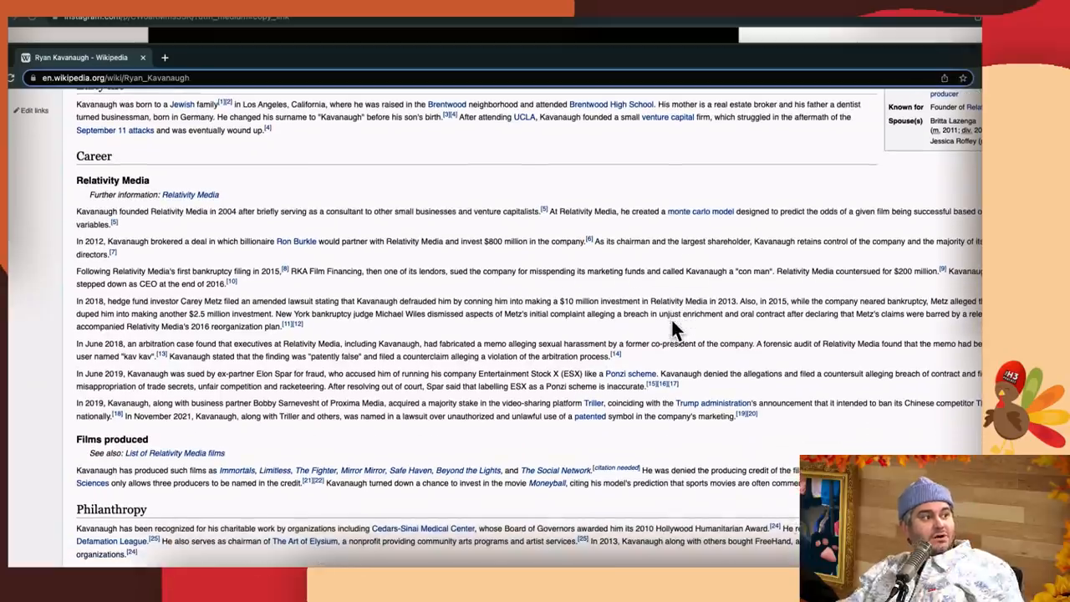
pyautogui.moveTo(247, 301)
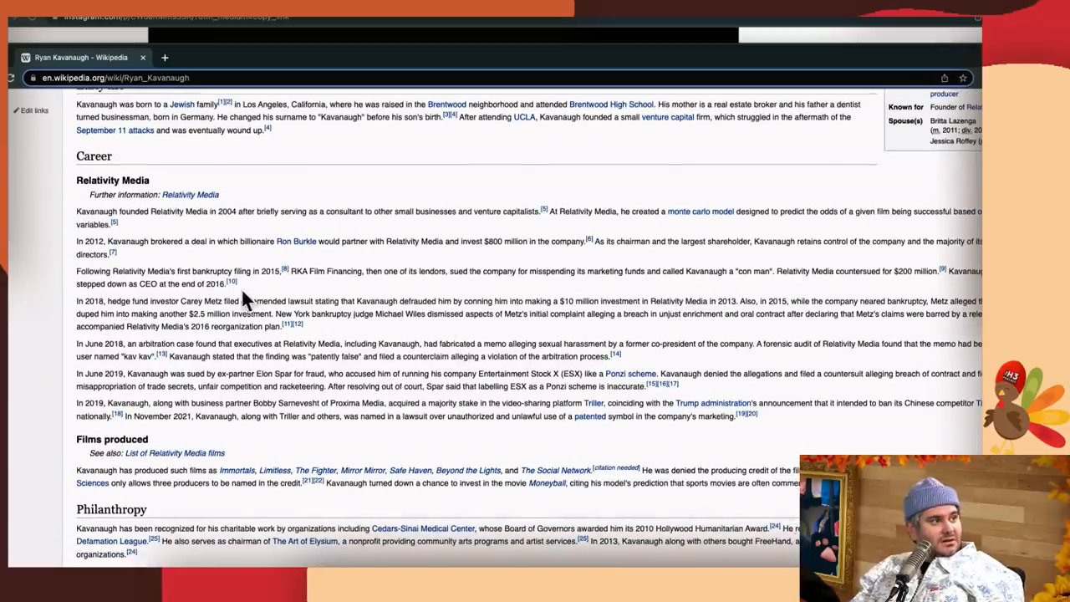
pyautogui.moveTo(255, 301)
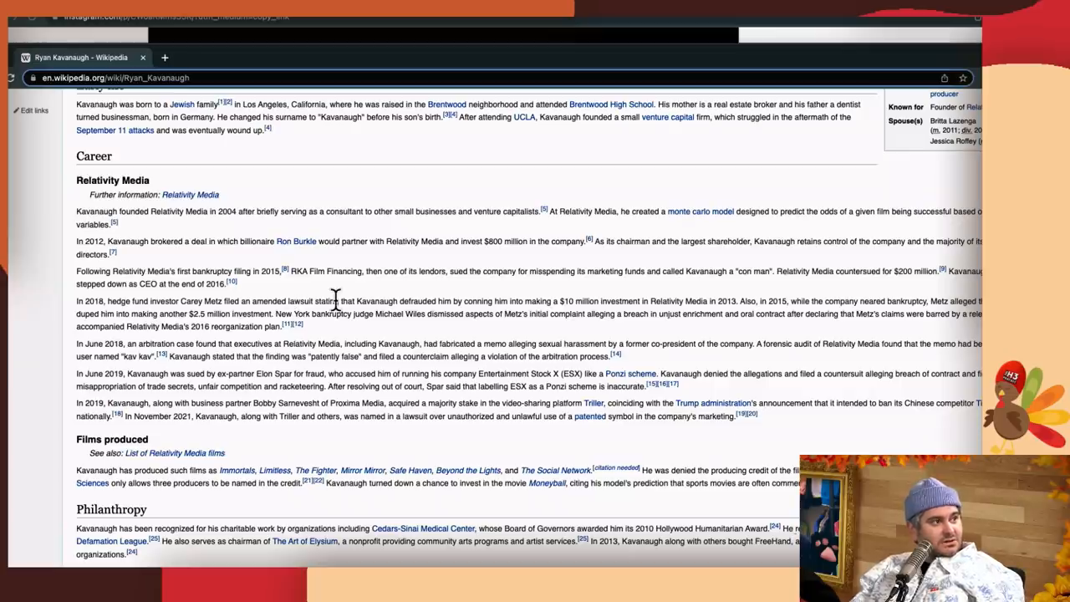
pyautogui.moveTo(406, 301)
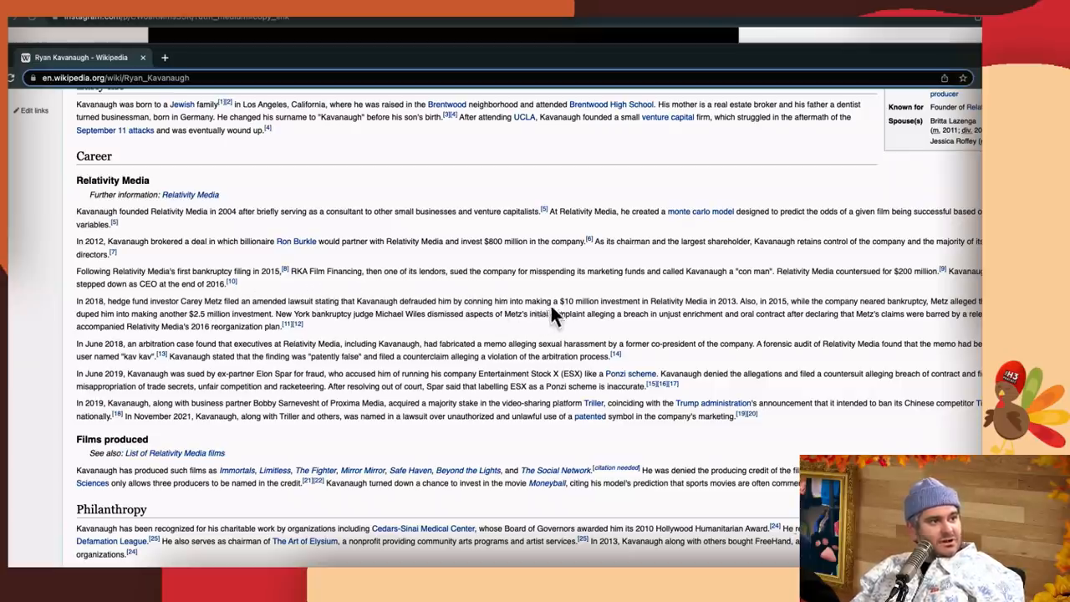
pyautogui.moveTo(571, 272)
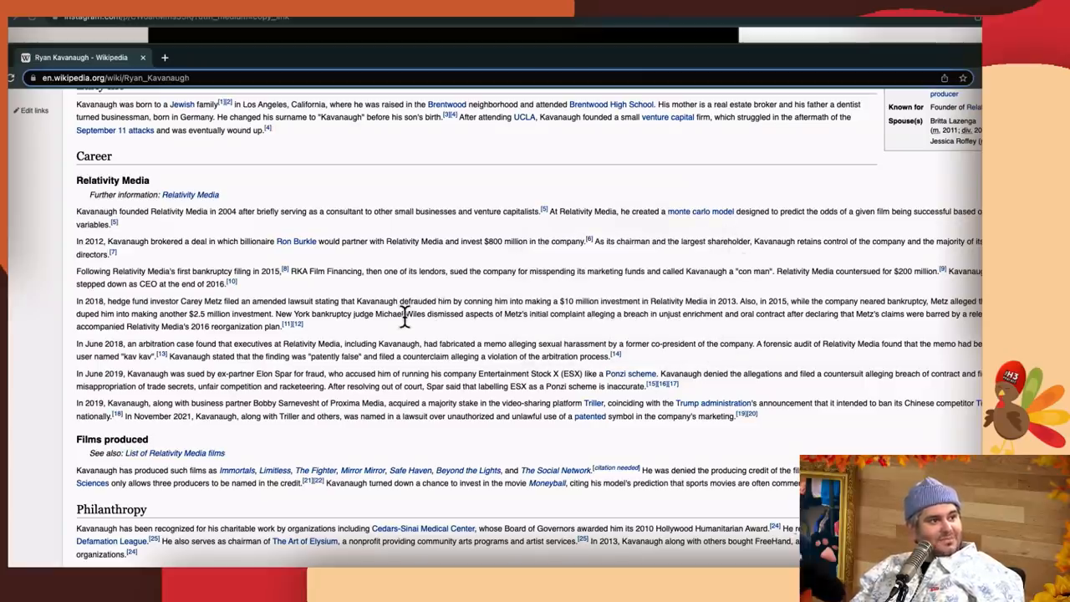
pyautogui.scroll(-3)
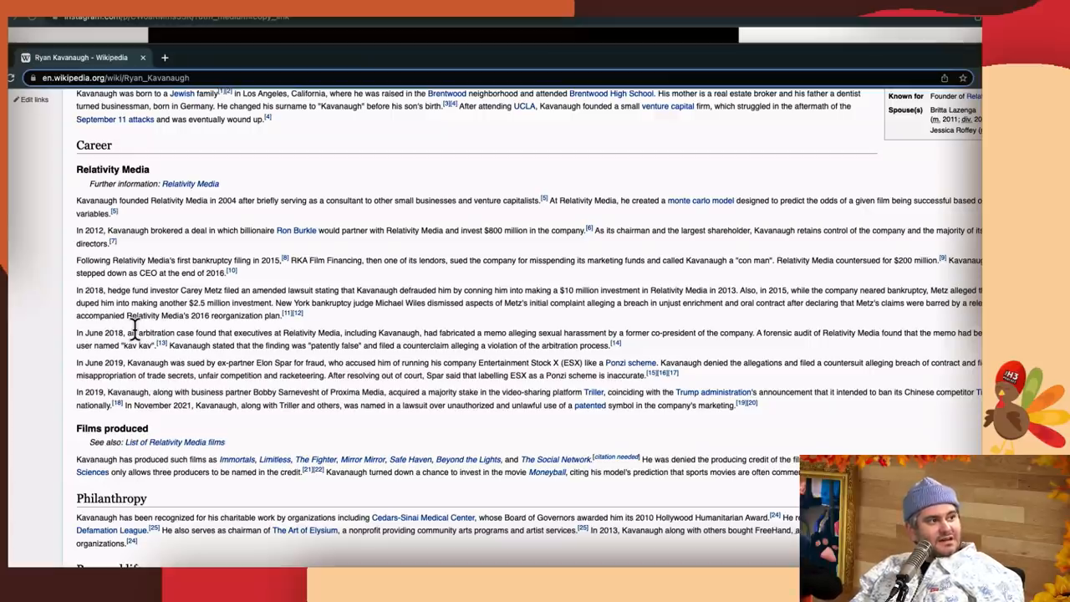
pyautogui.moveTo(309, 293)
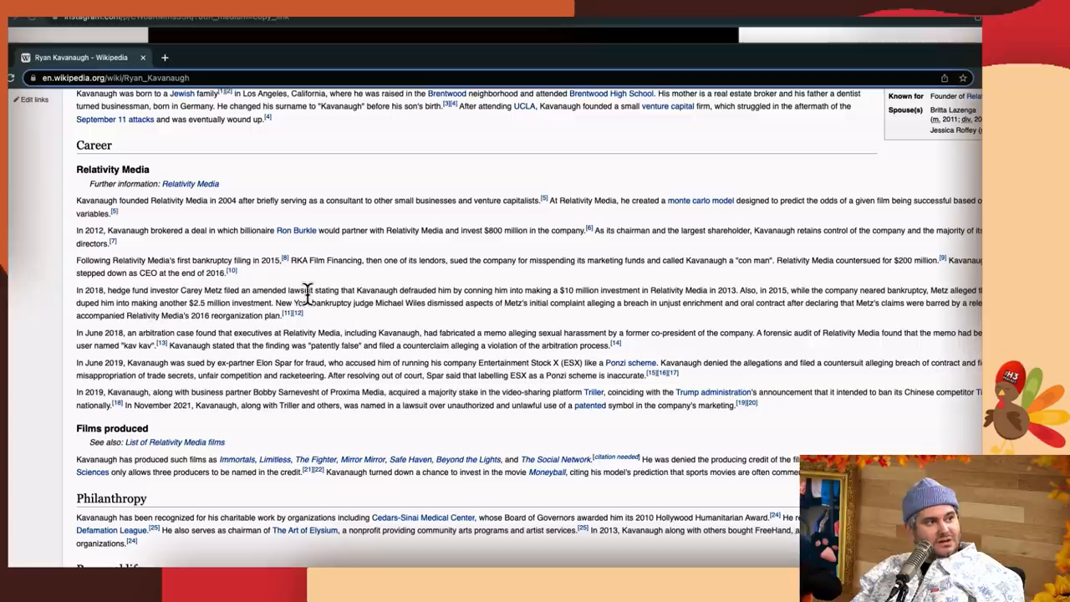
pyautogui.moveTo(382, 329)
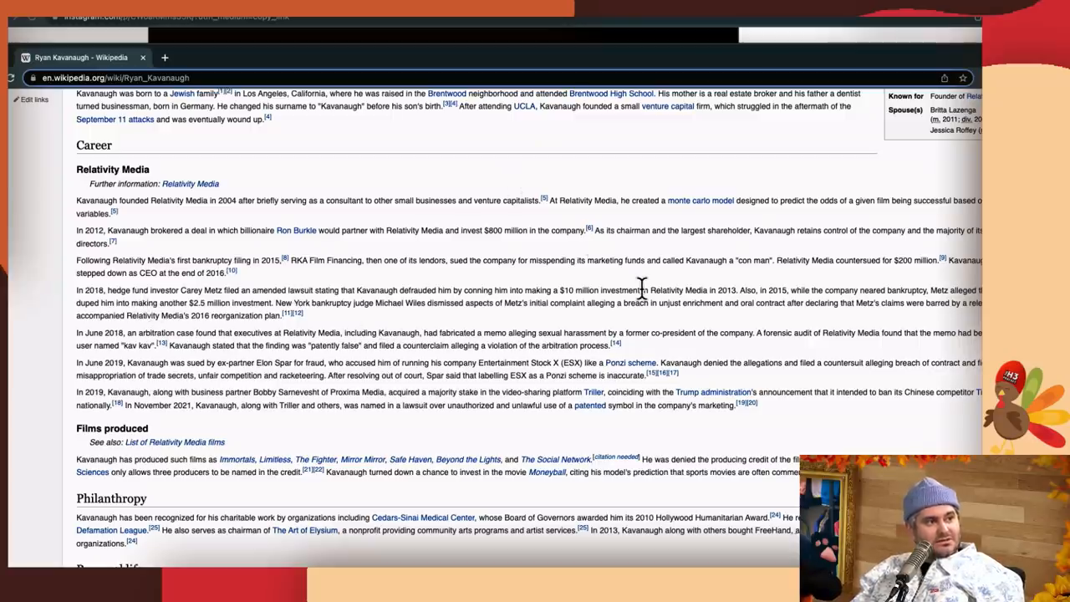
pyautogui.moveTo(702, 359)
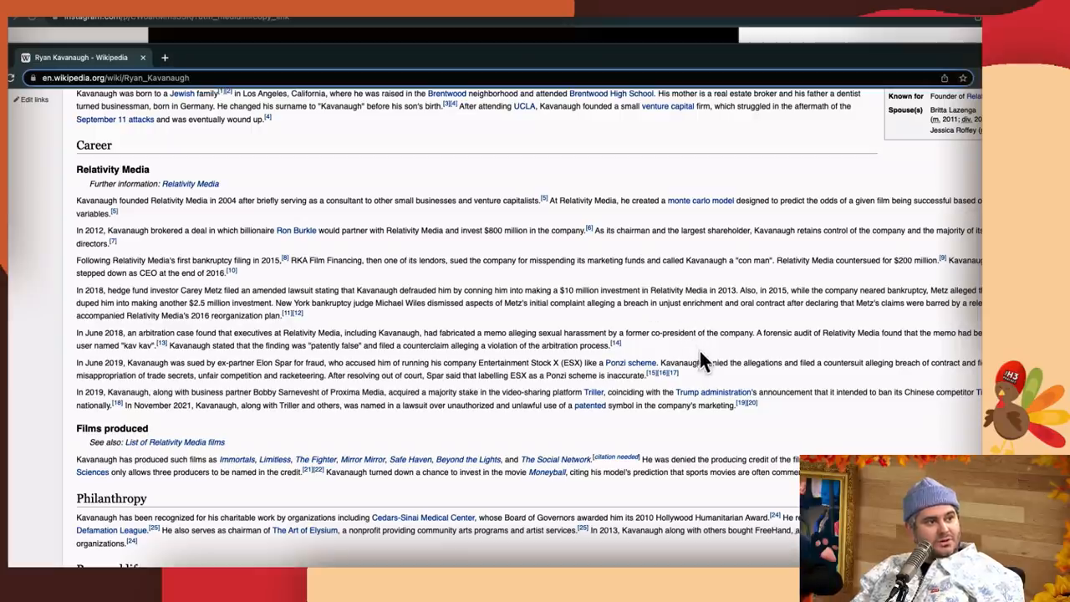
pyautogui.moveTo(581, 381)
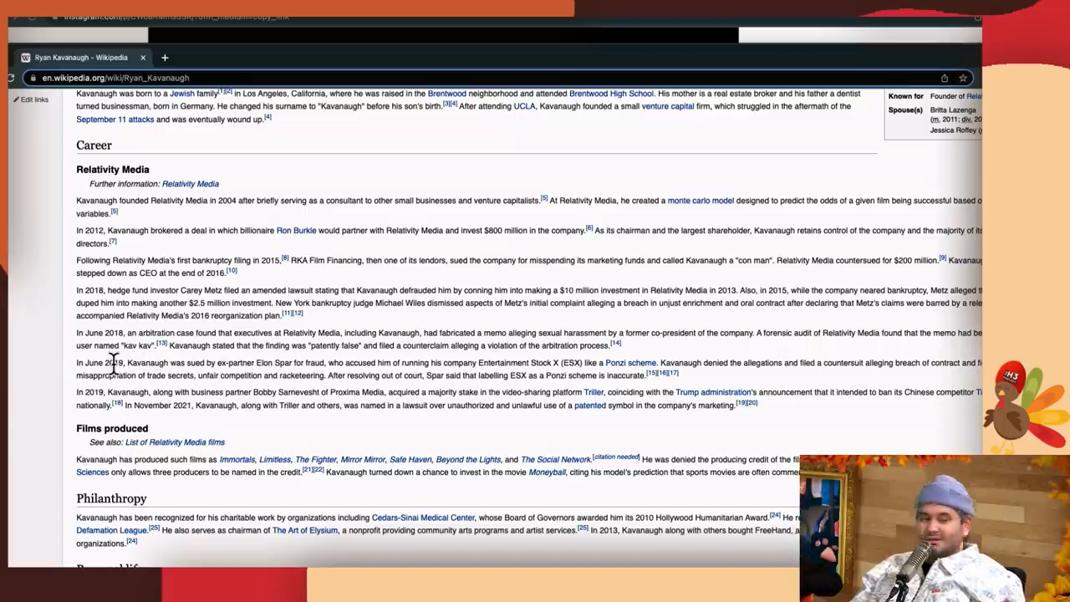
pyautogui.moveTo(44, 360)
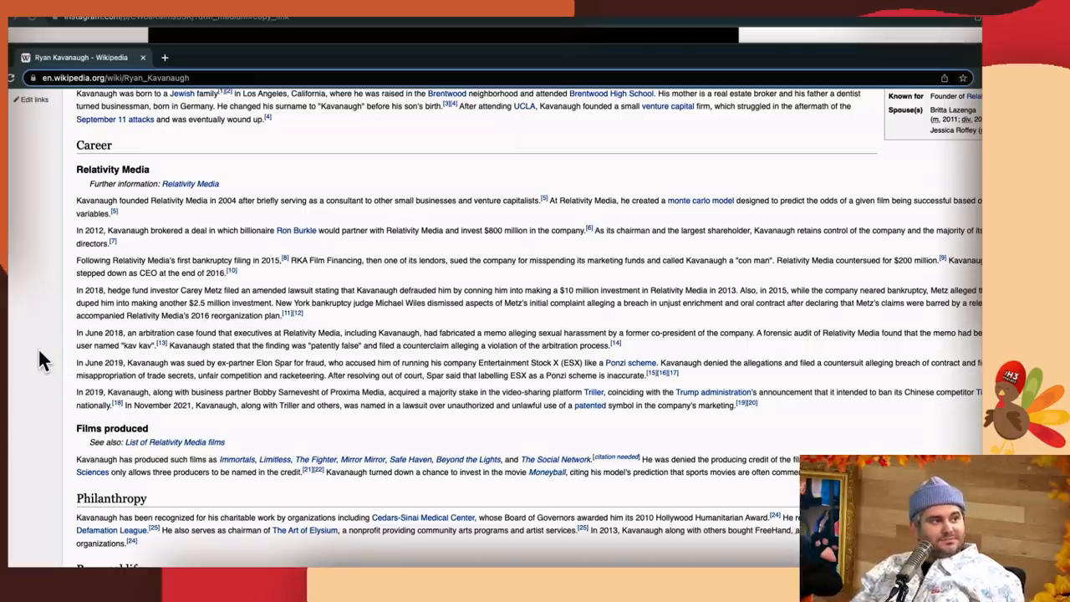
pyautogui.scroll(-3)
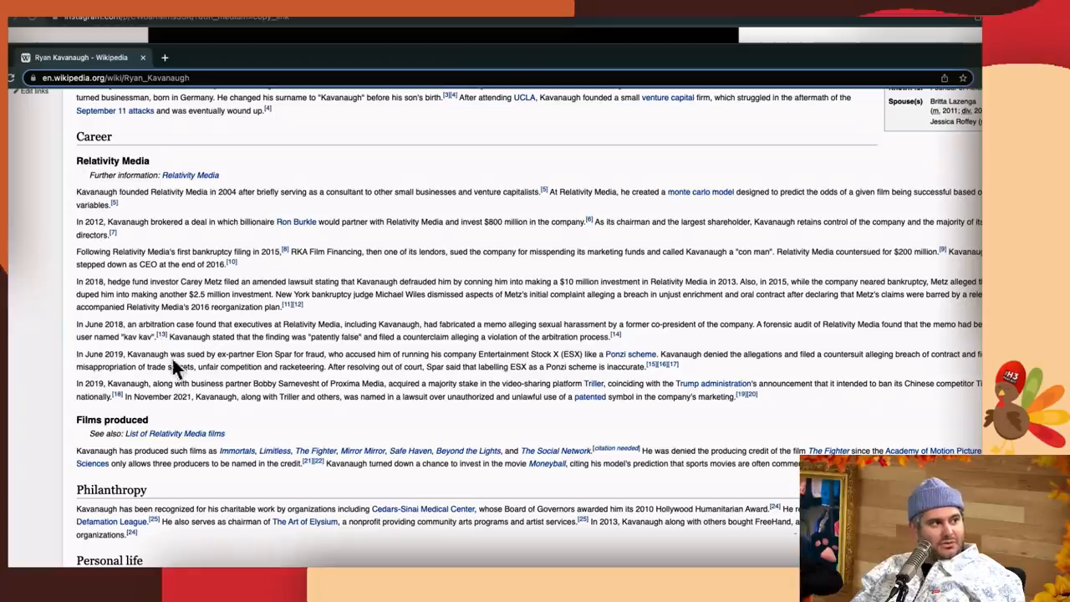
pyautogui.moveTo(46, 364)
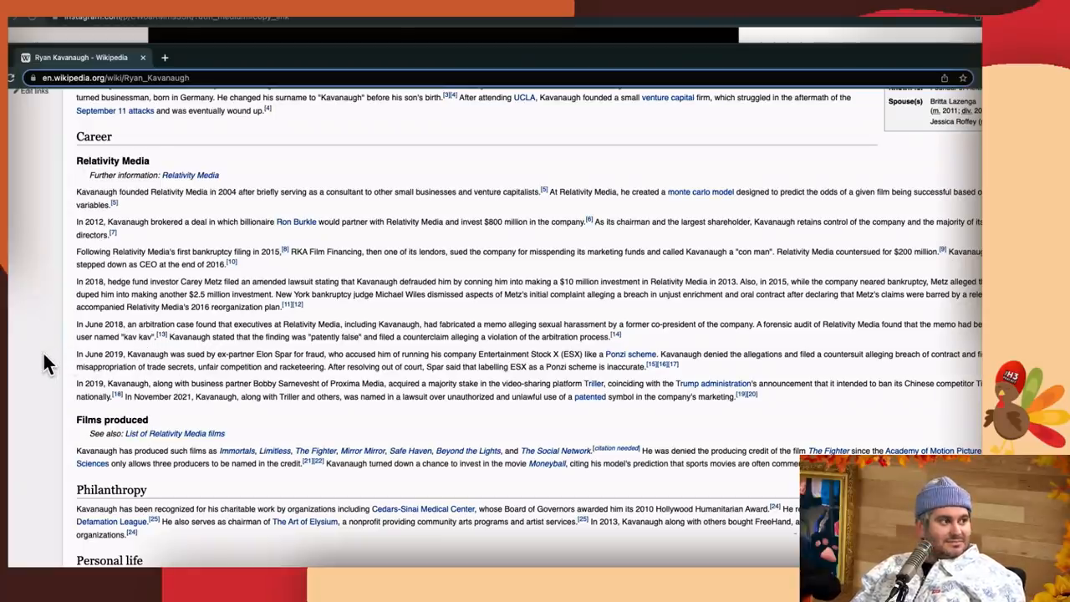
pyautogui.scroll(-3)
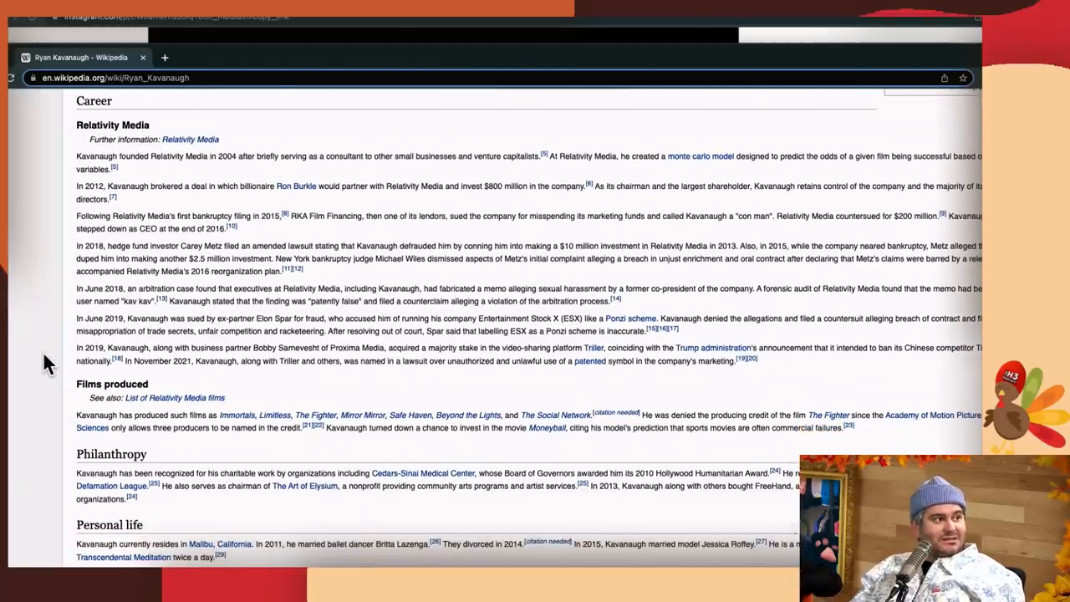
pyautogui.scroll(3)
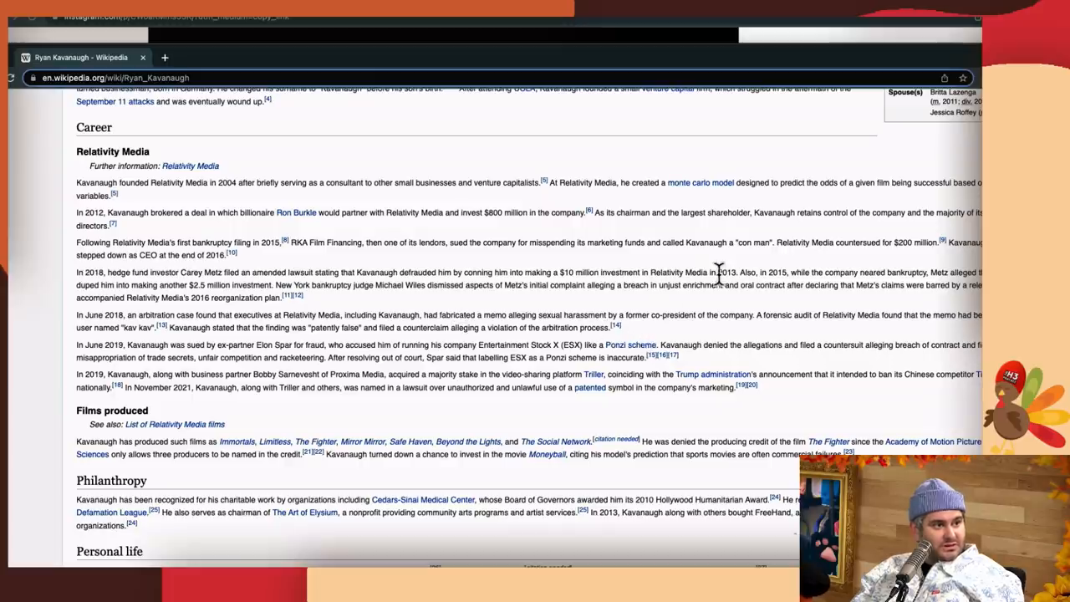
pyautogui.moveTo(9, 351)
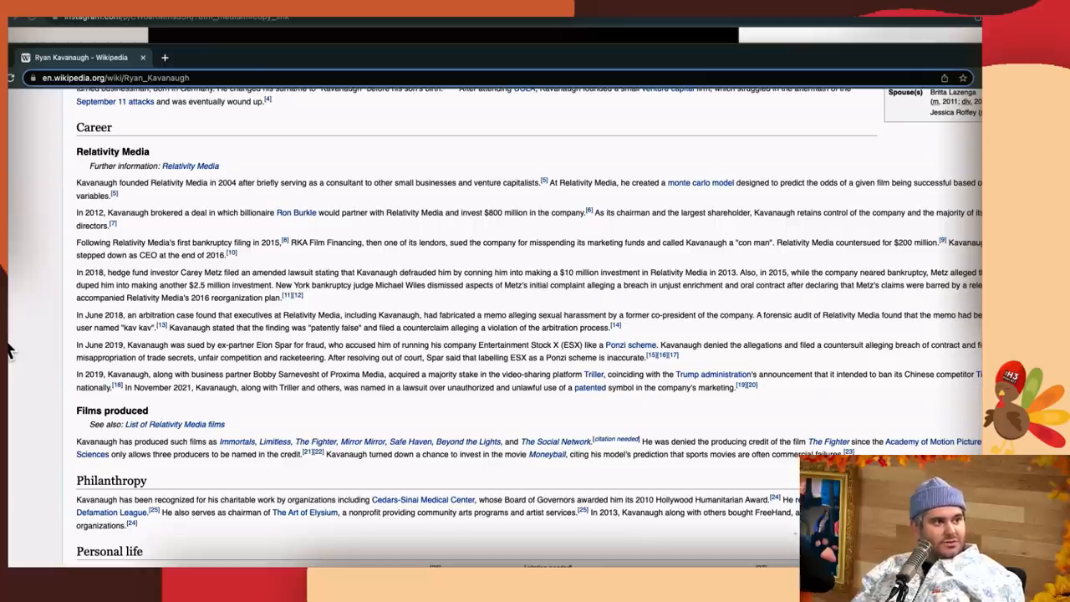
pyautogui.scroll(-3)
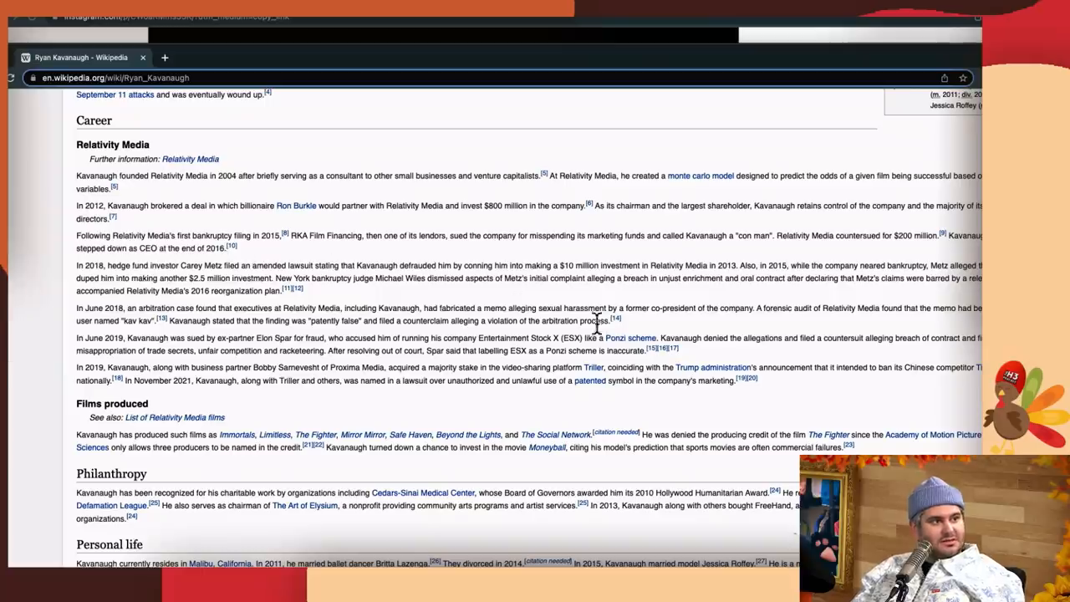
pyautogui.moveTo(660, 414)
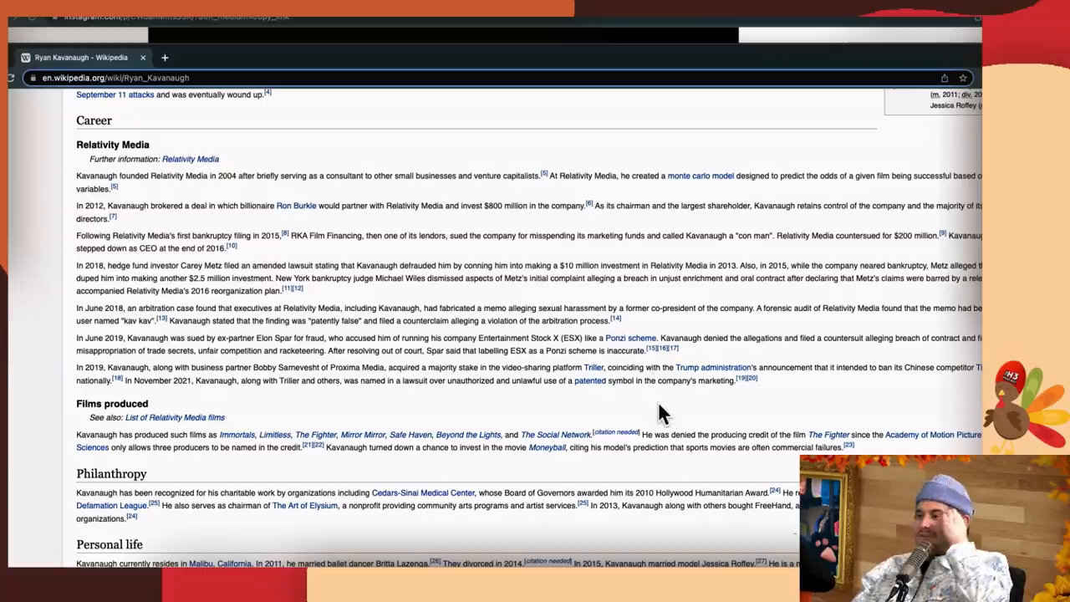
pyautogui.scroll(-3)
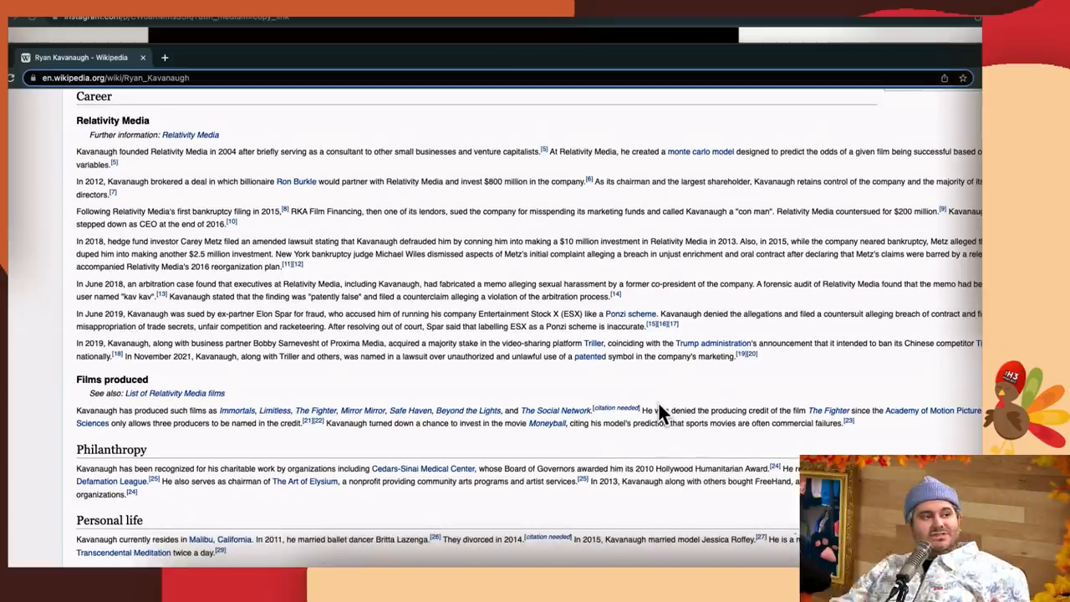
# Scroll past Personal life through Legal problems and Awards and honors toward Filmography
pyautogui.scroll(-3)
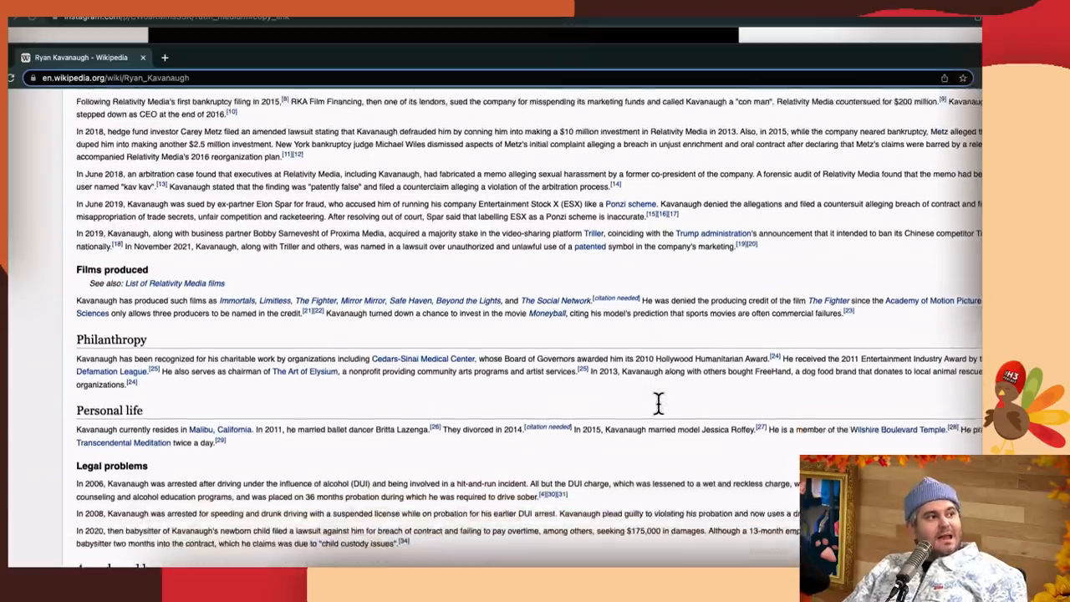
pyautogui.scroll(-3)
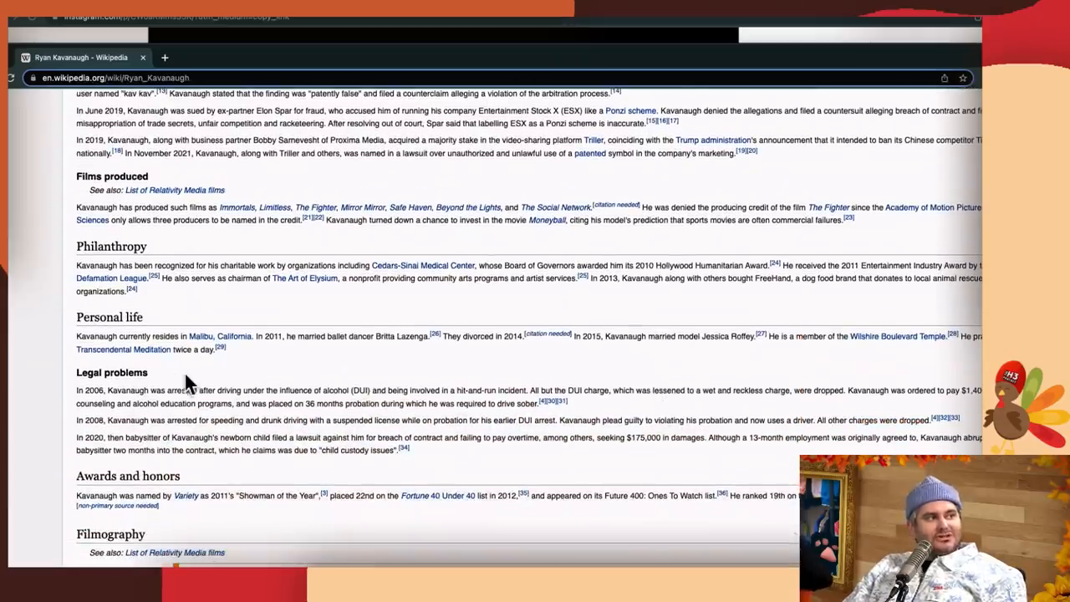
pyautogui.moveTo(50, 342)
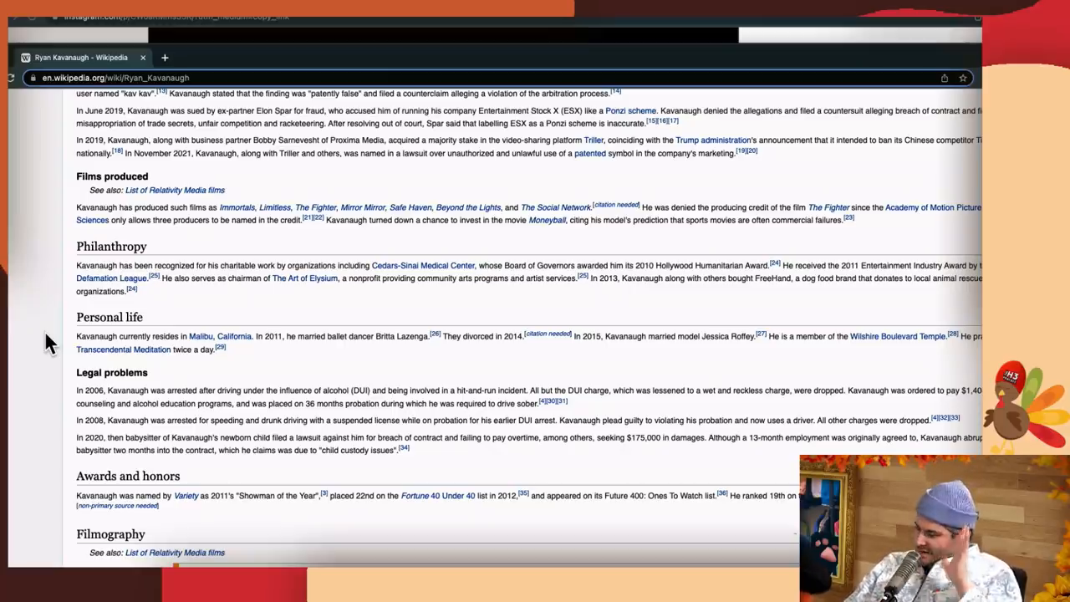
pyautogui.scroll(-3)
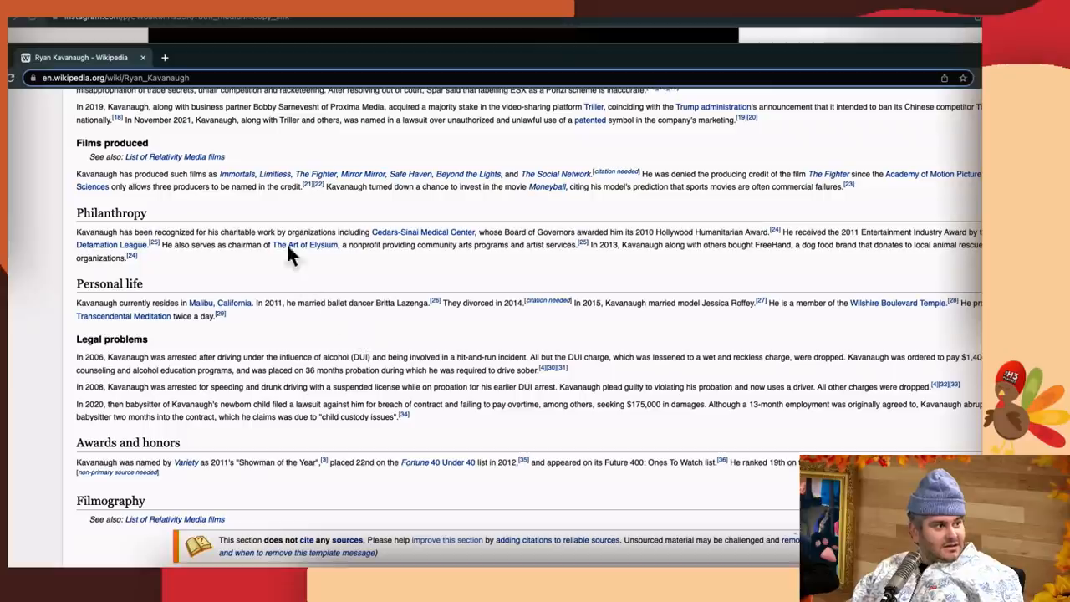
pyautogui.moveTo(75, 380)
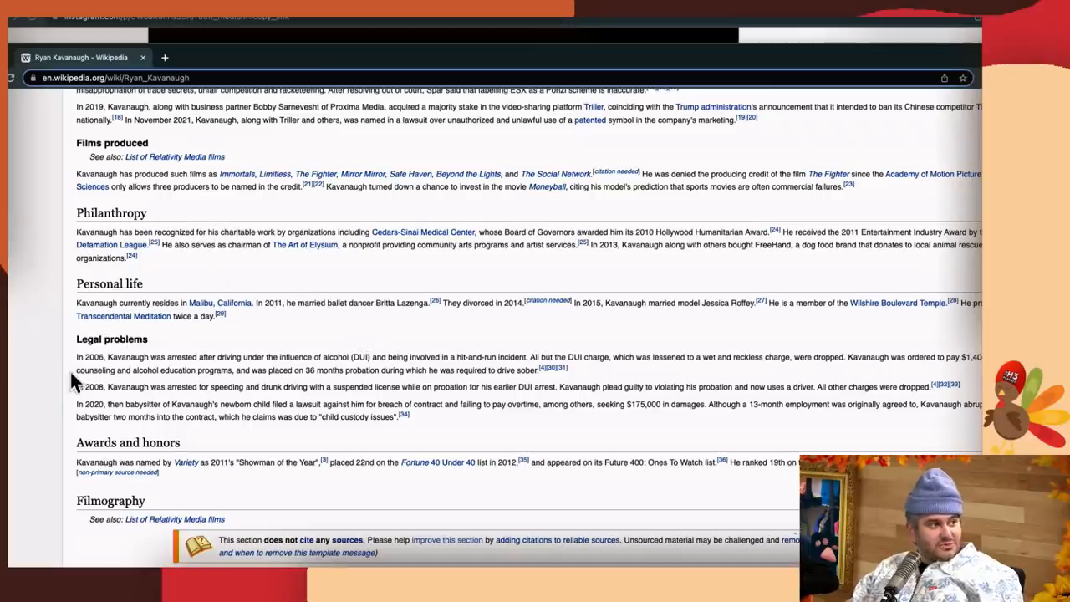
pyautogui.scroll(-3)
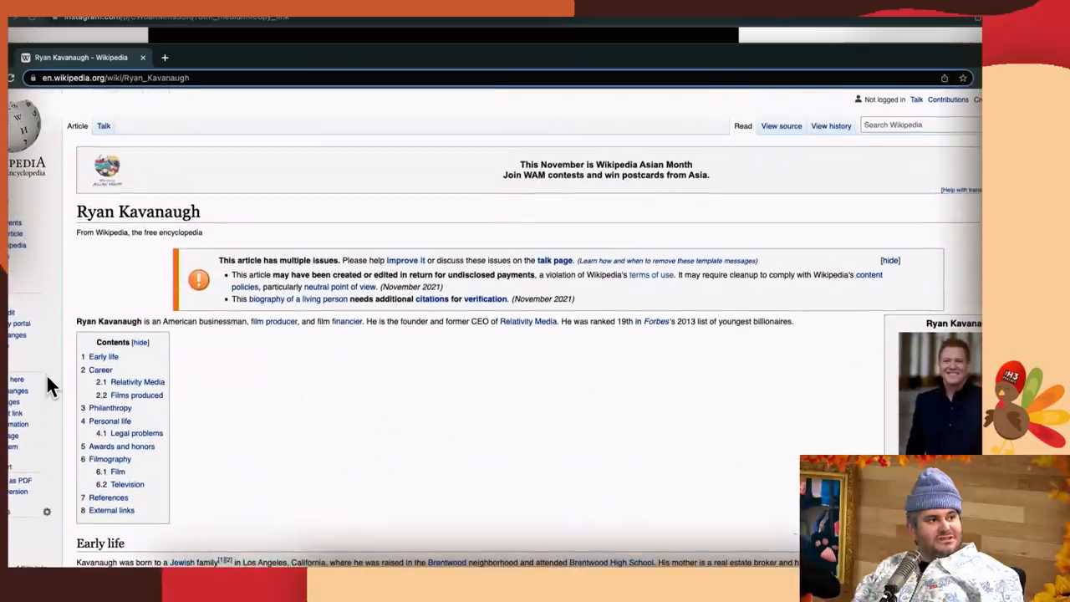
# Scroll down to the Filmography citation notice and the start of the Film table
pyautogui.scroll(-3)
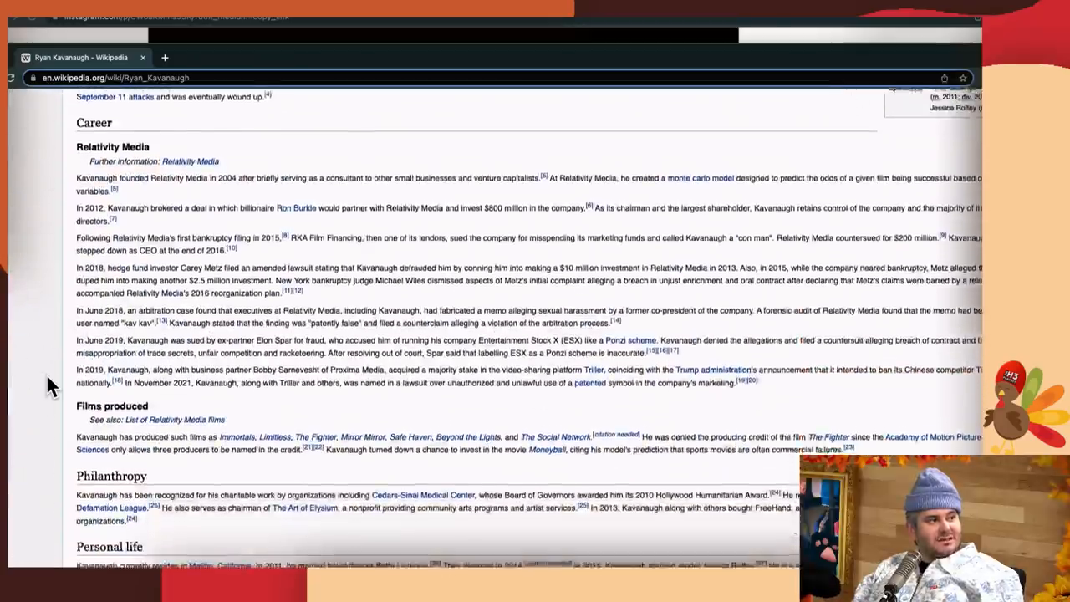
pyautogui.scroll(-3)
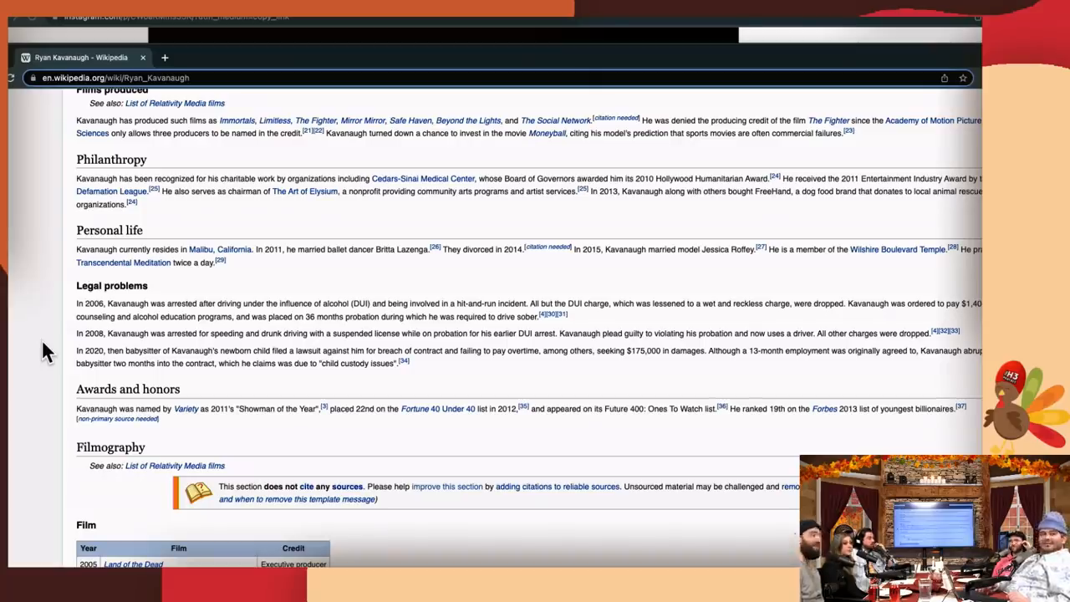
pyautogui.scroll(-3)
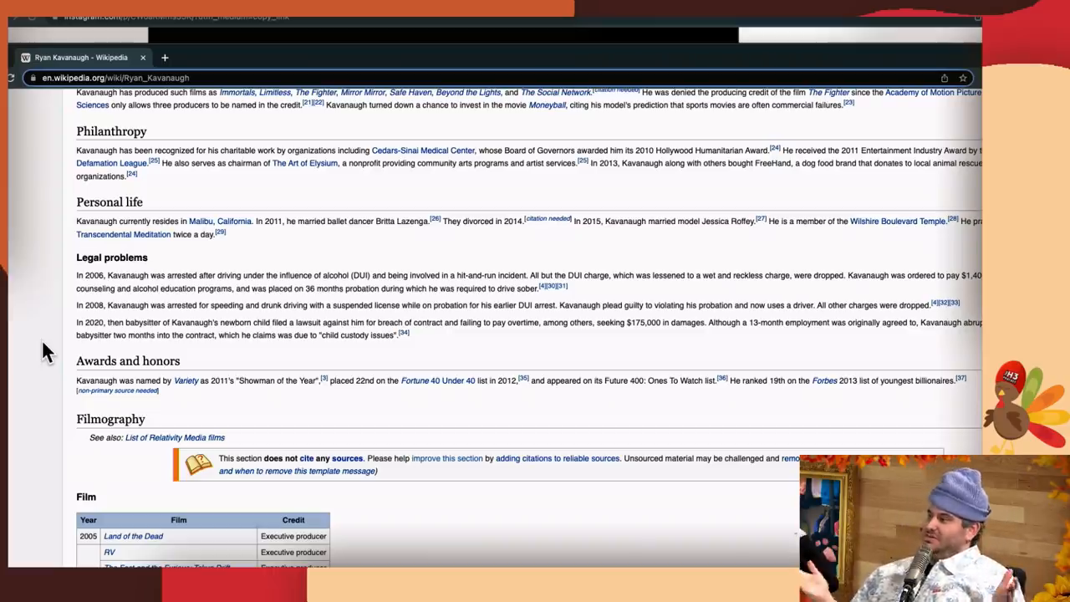
pyautogui.scroll(-3)
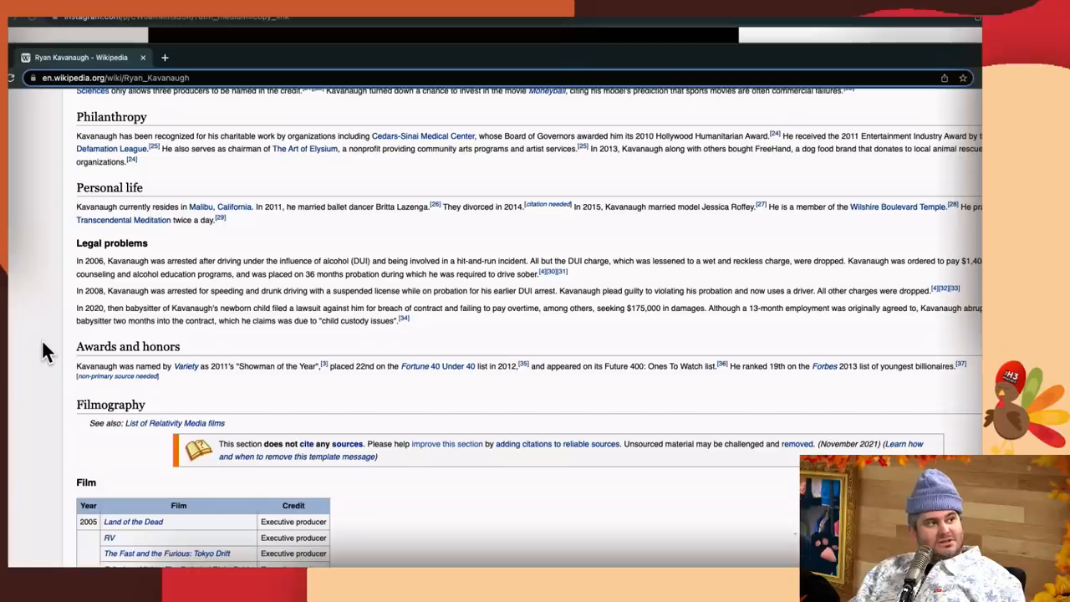
pyautogui.scroll(-3)
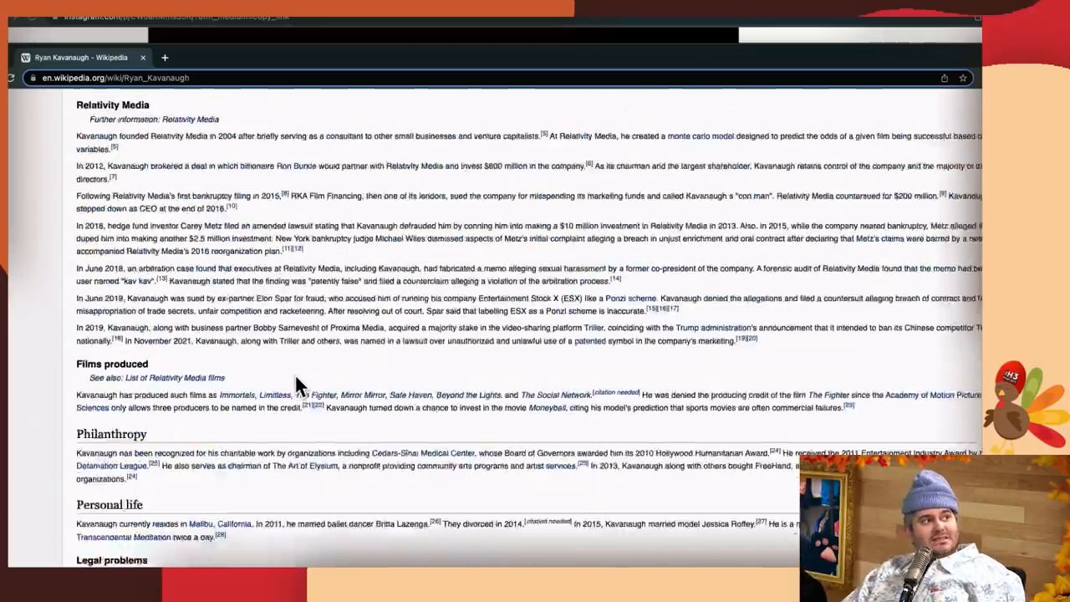
pyautogui.scroll(3)
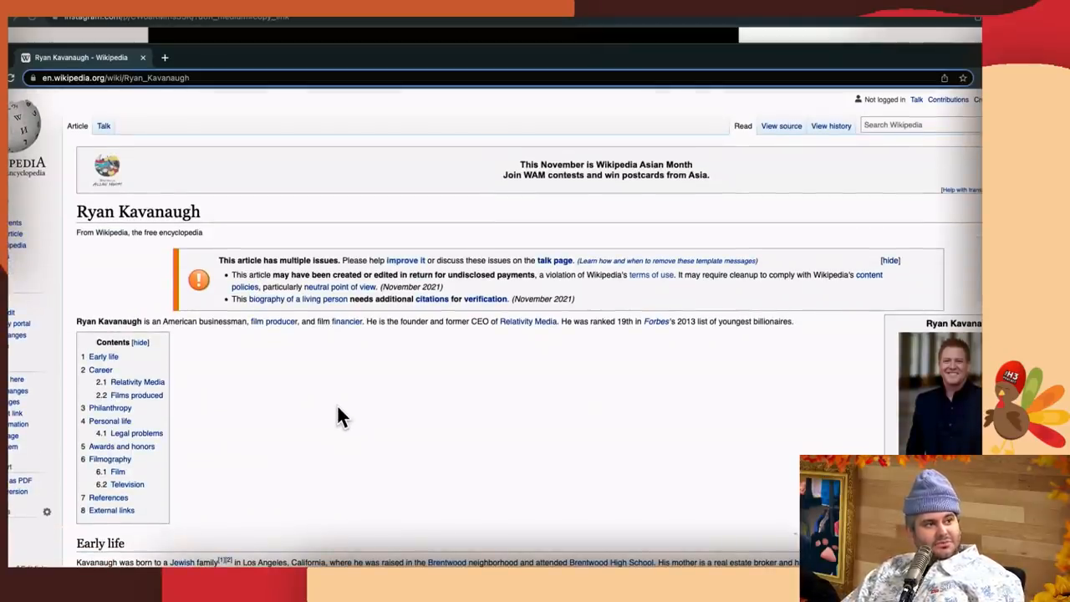
pyautogui.scroll(-3)
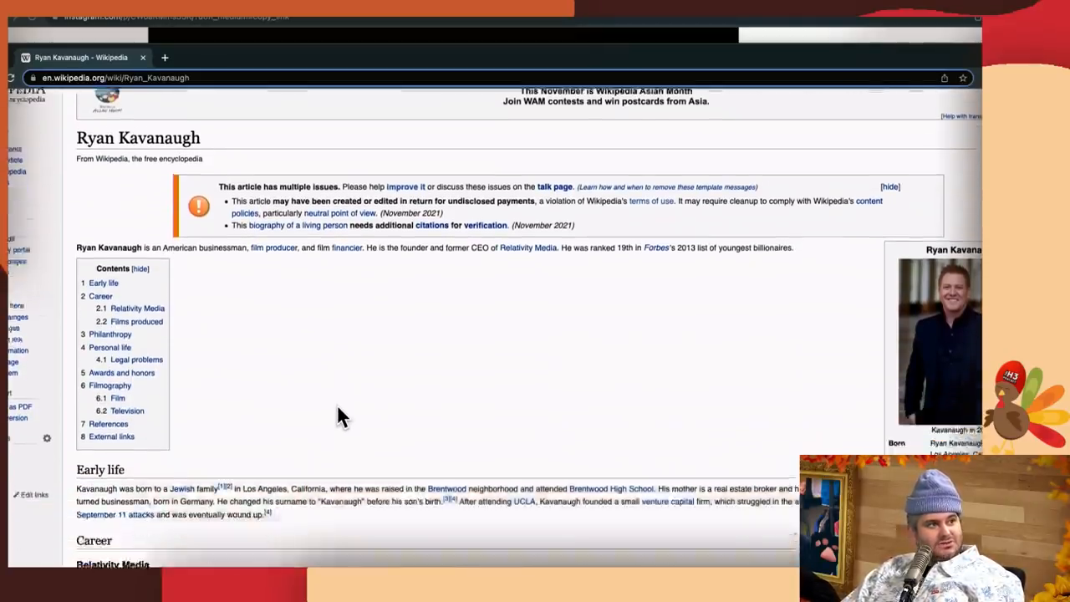
pyautogui.scroll(-3)
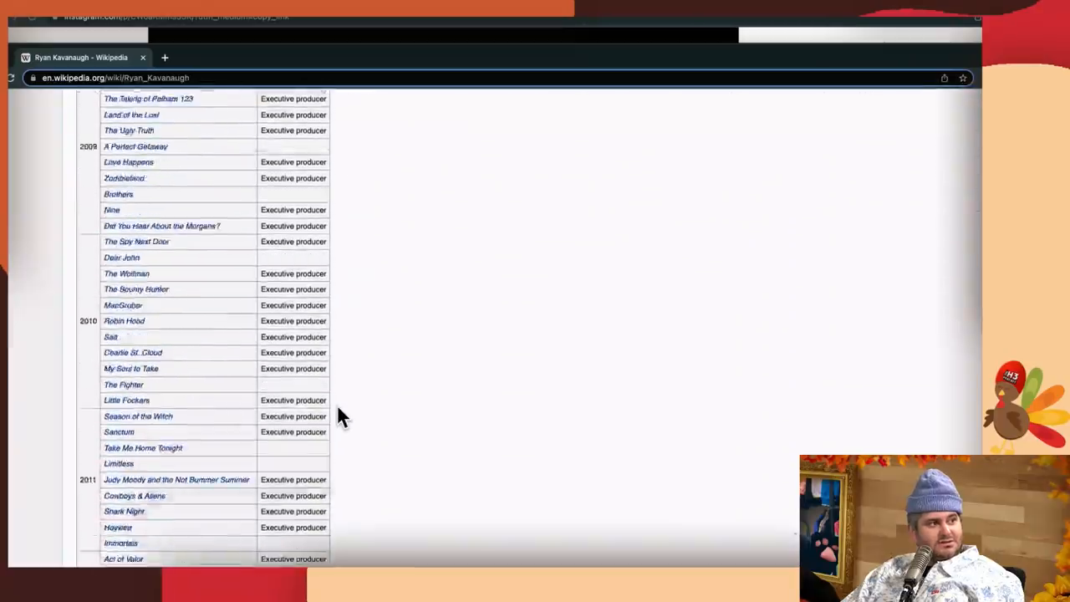